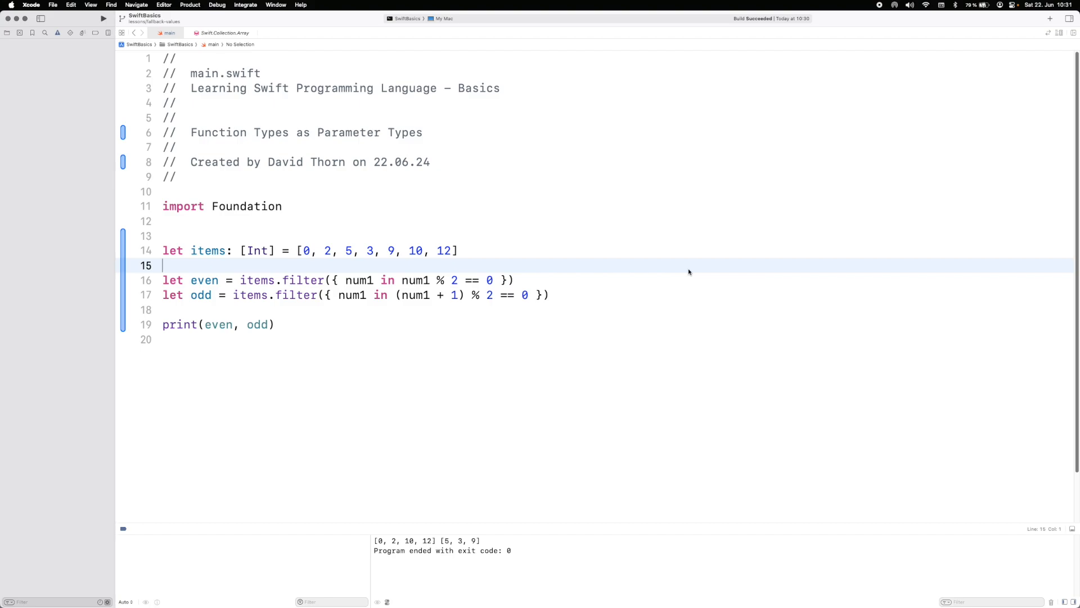
{"action": "mouse_move", "coordinate": [566, 271]}
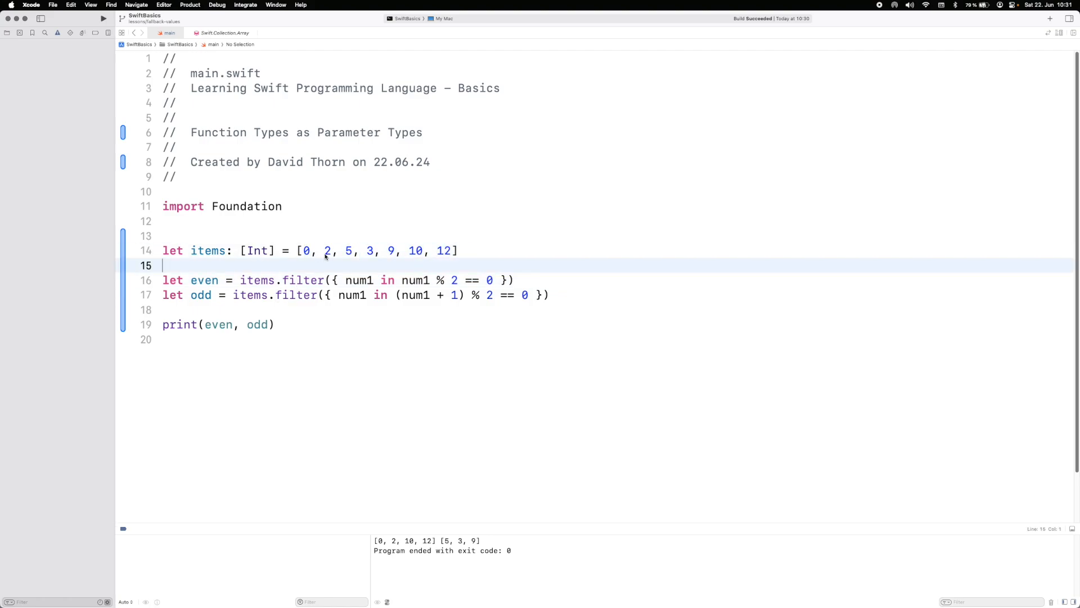
- Inspect filter's definition — Element parameter, throws and the predicate's -> Bool — then return to main.swift
{"action": "left_click", "coordinate": [457, 250]}
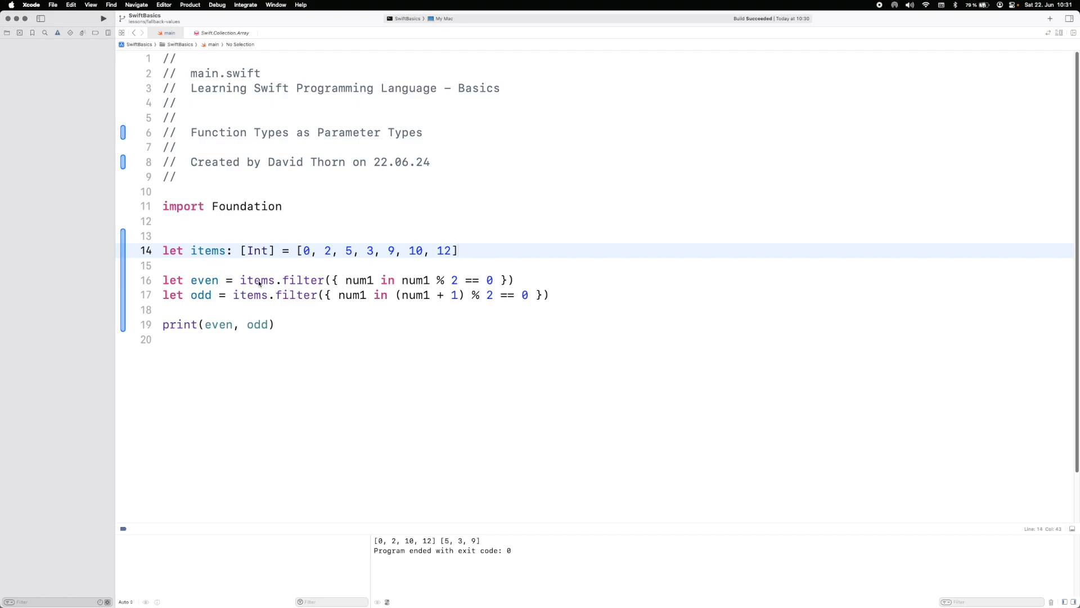
{"action": "mouse_move", "coordinate": [200, 295]}
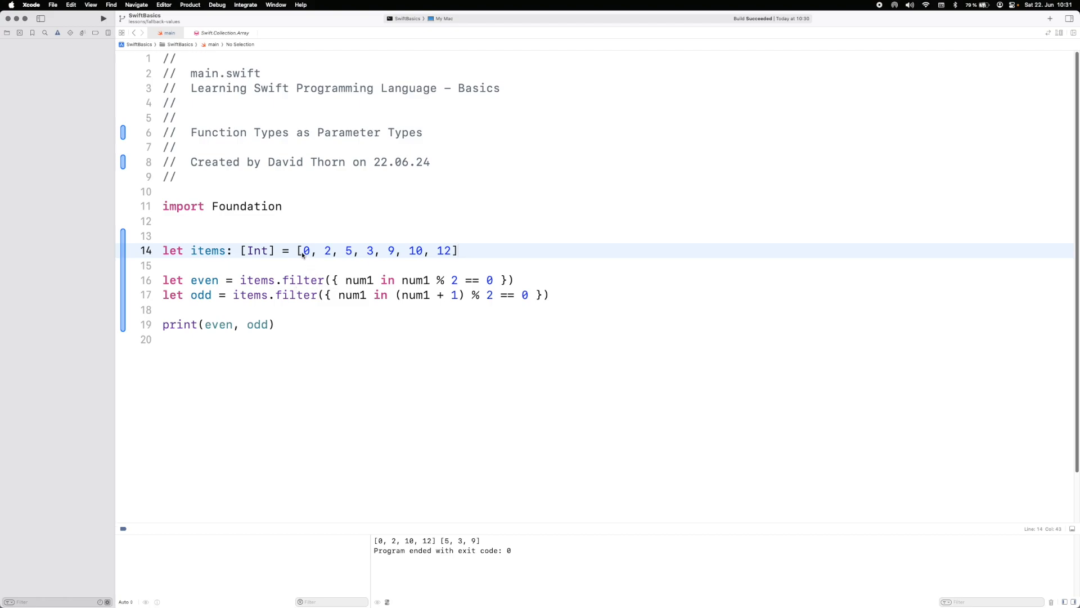
{"action": "mouse_move", "coordinate": [310, 255]}
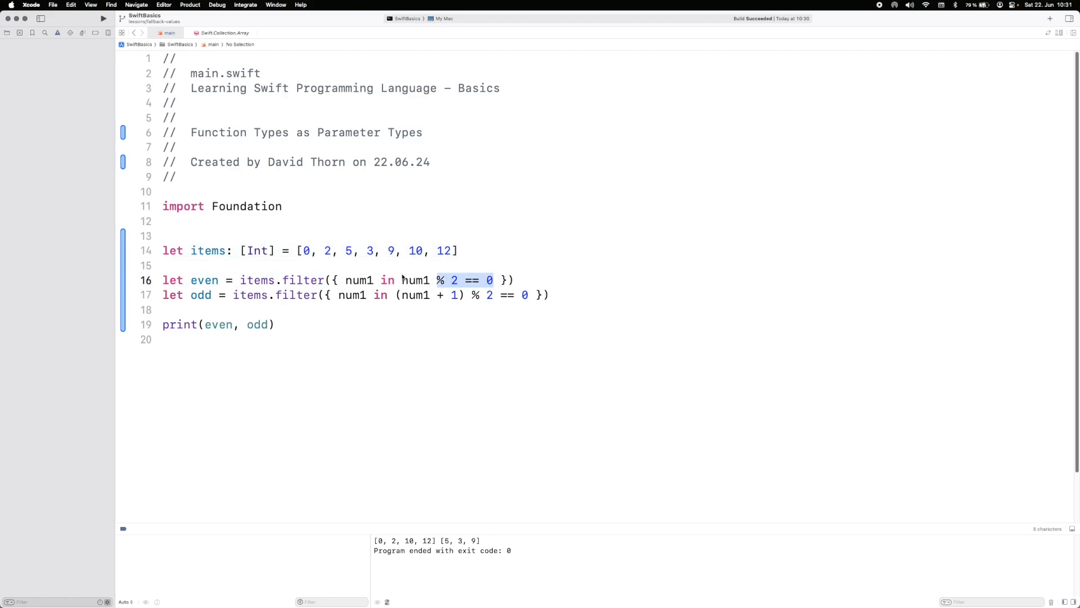
{"action": "left_click", "coordinate": [414, 295]}
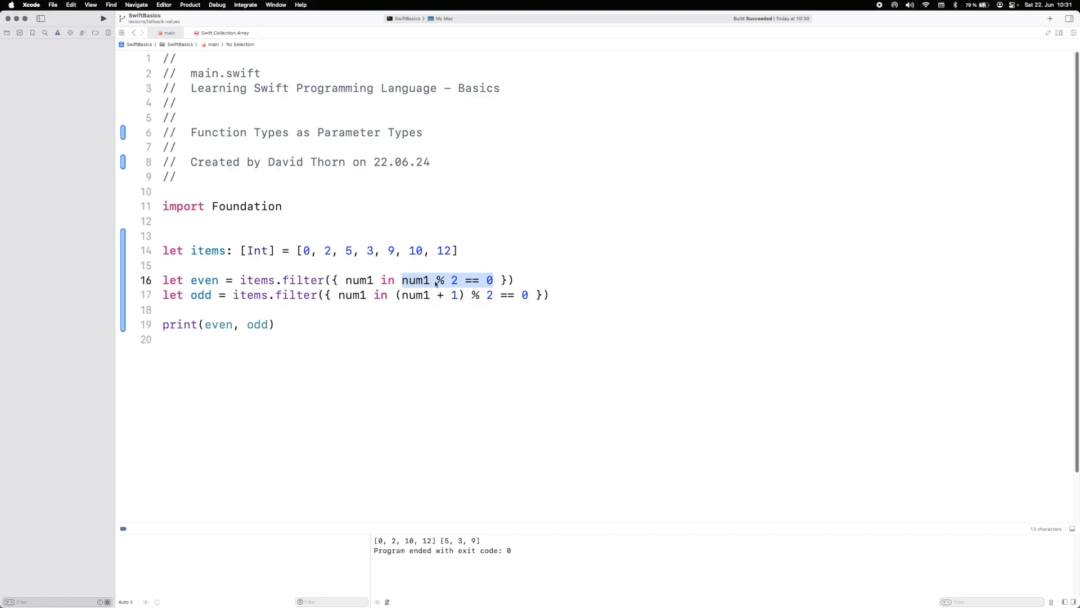
{"action": "left_click", "coordinate": [431, 280]}
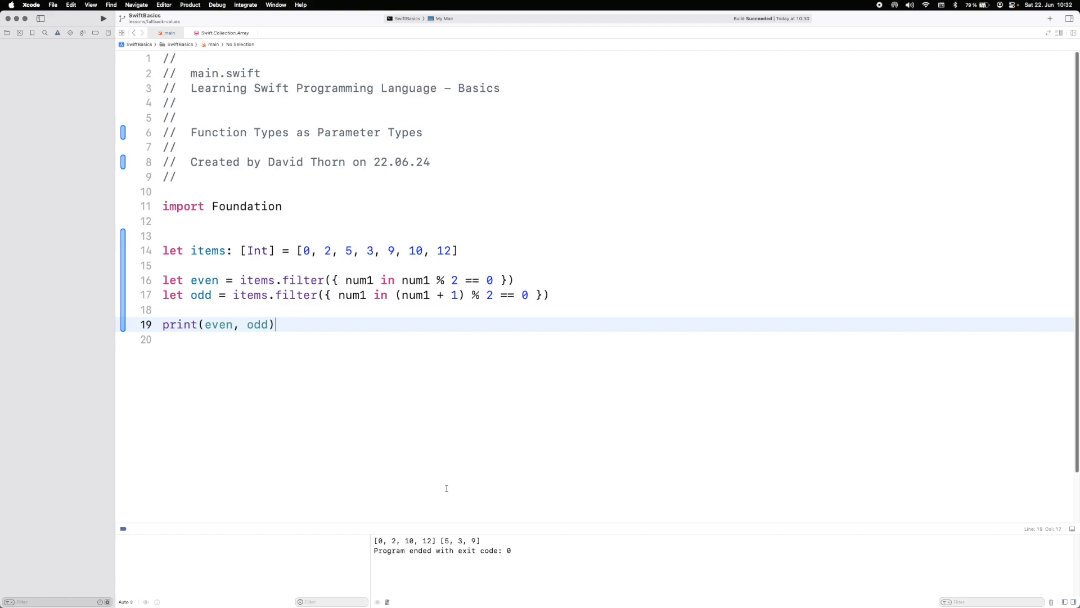
{"action": "mouse_move", "coordinate": [370, 394]}
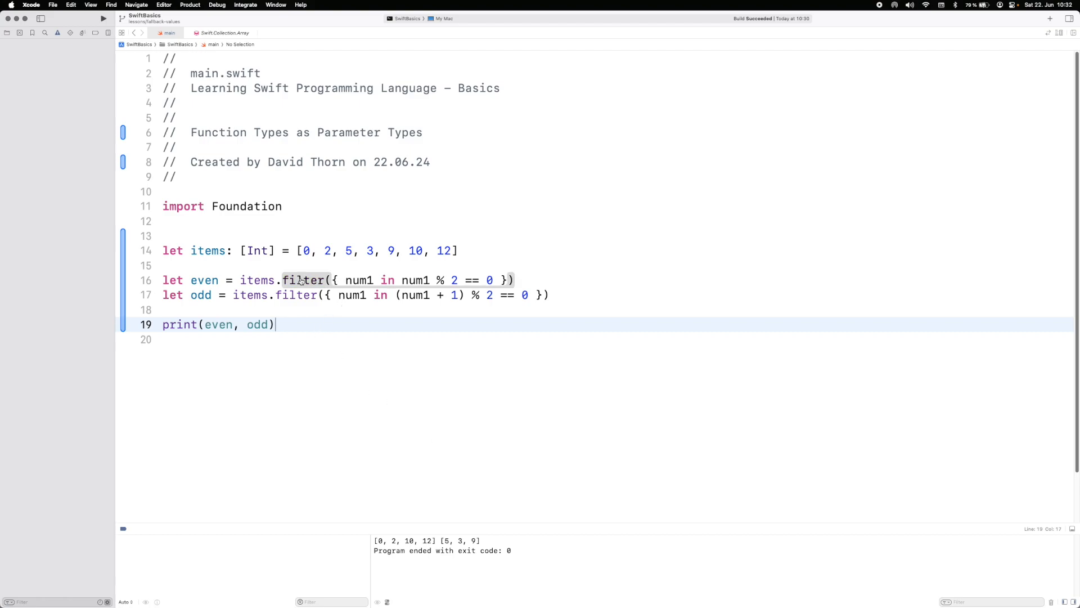
{"action": "left_click", "coordinate": [303, 280]}
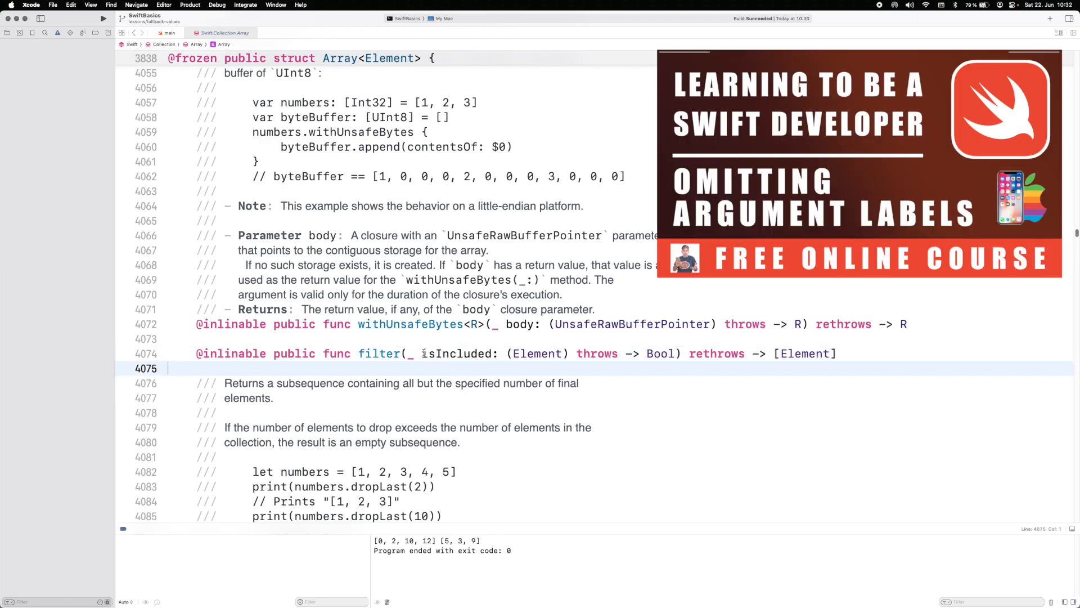
{"action": "double_click", "coordinate": [447, 353]}
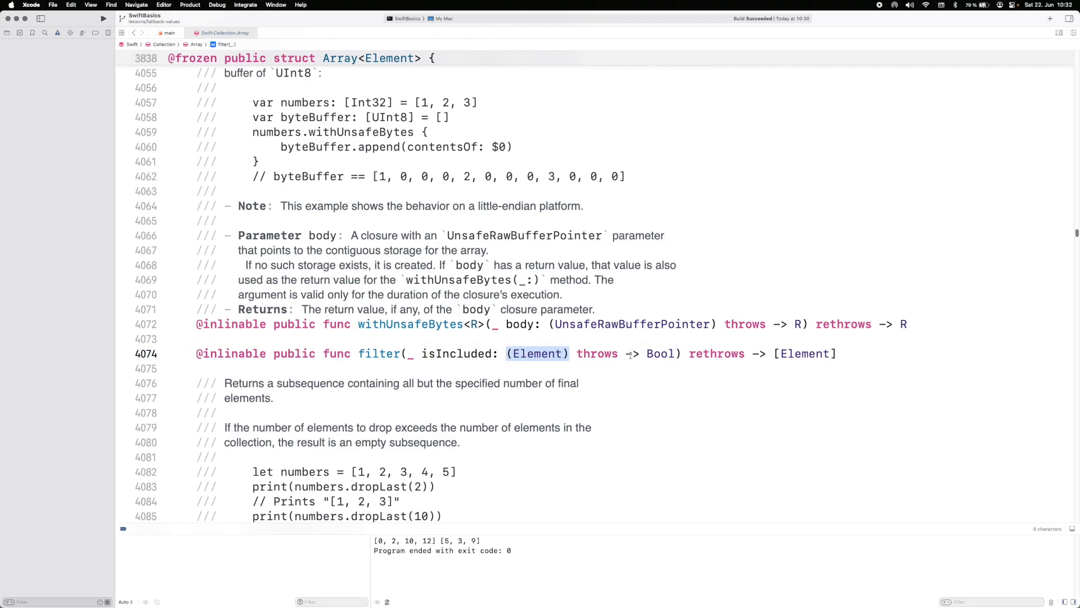
{"action": "left_click", "coordinate": [617, 353]}
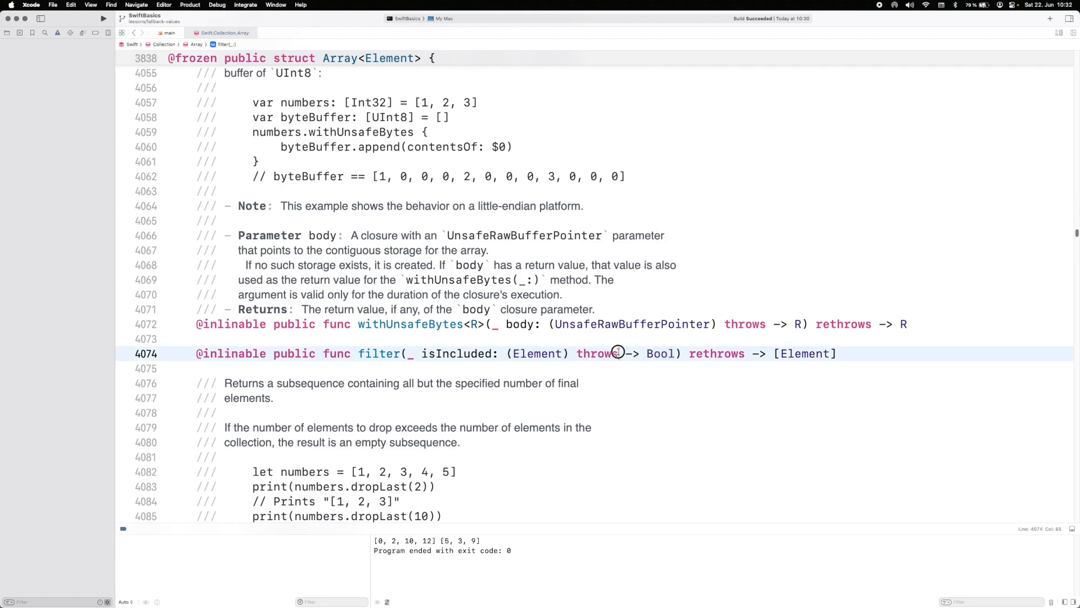
{"action": "double_click", "coordinate": [598, 353]}
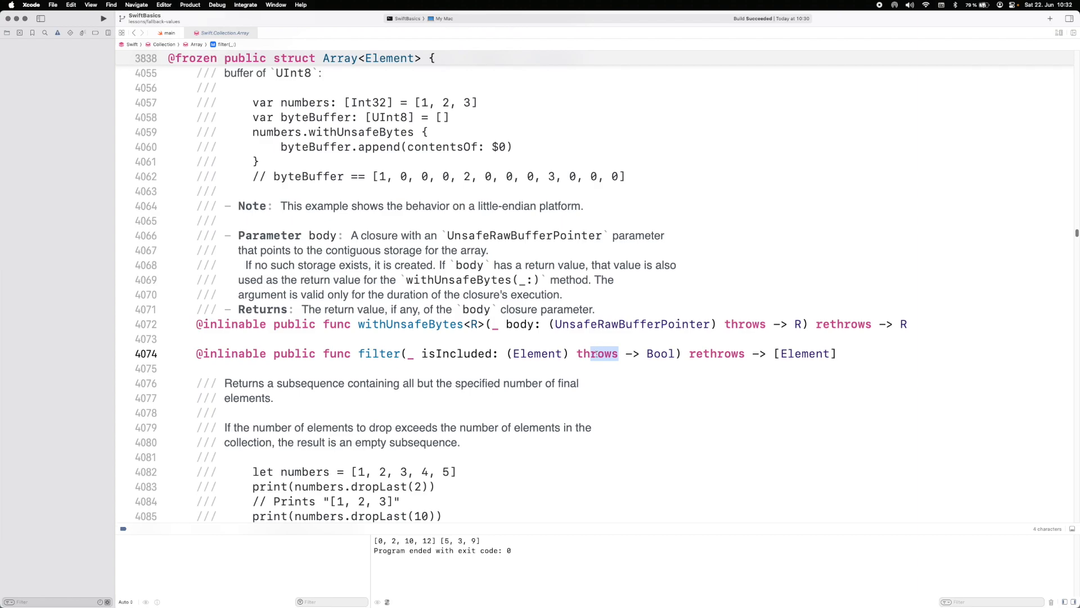
{"action": "double_click", "coordinate": [536, 353]}
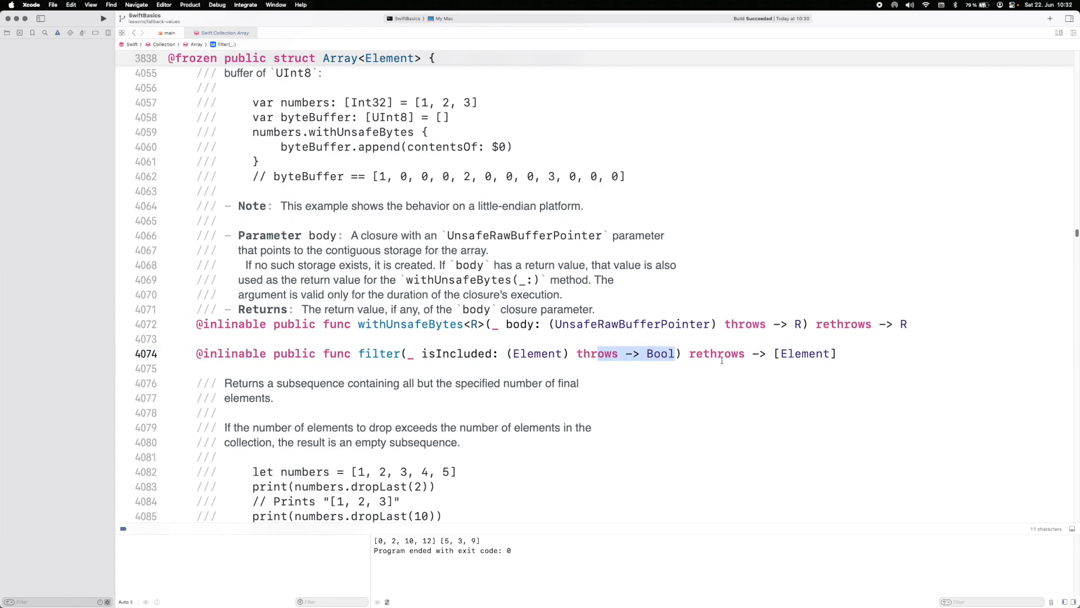
{"action": "double_click", "coordinate": [801, 353]}
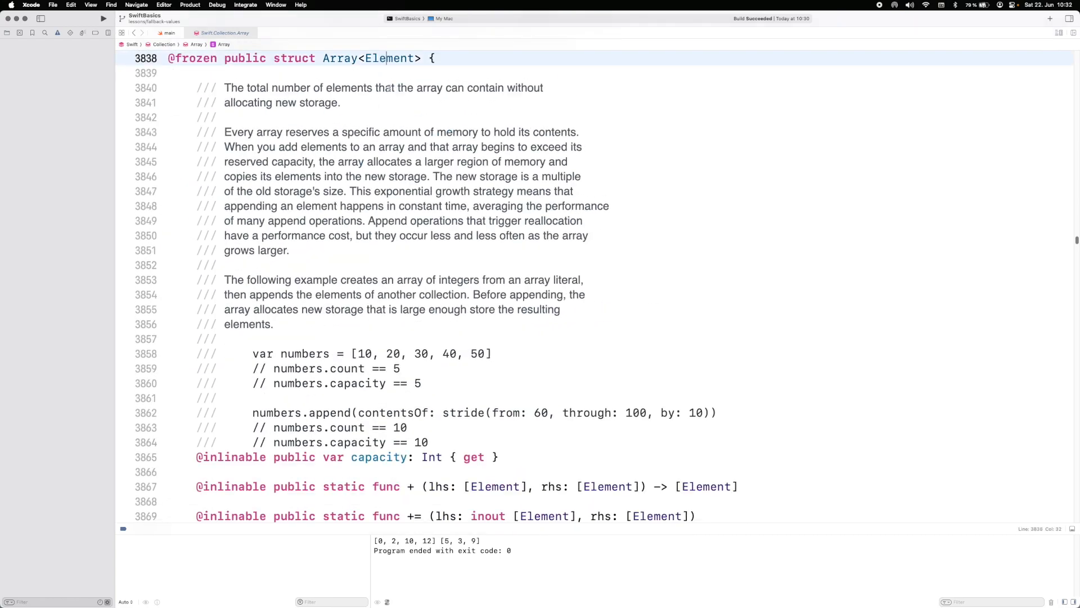
{"action": "scroll", "scroll_direction": "down", "scroll_amount": 3}
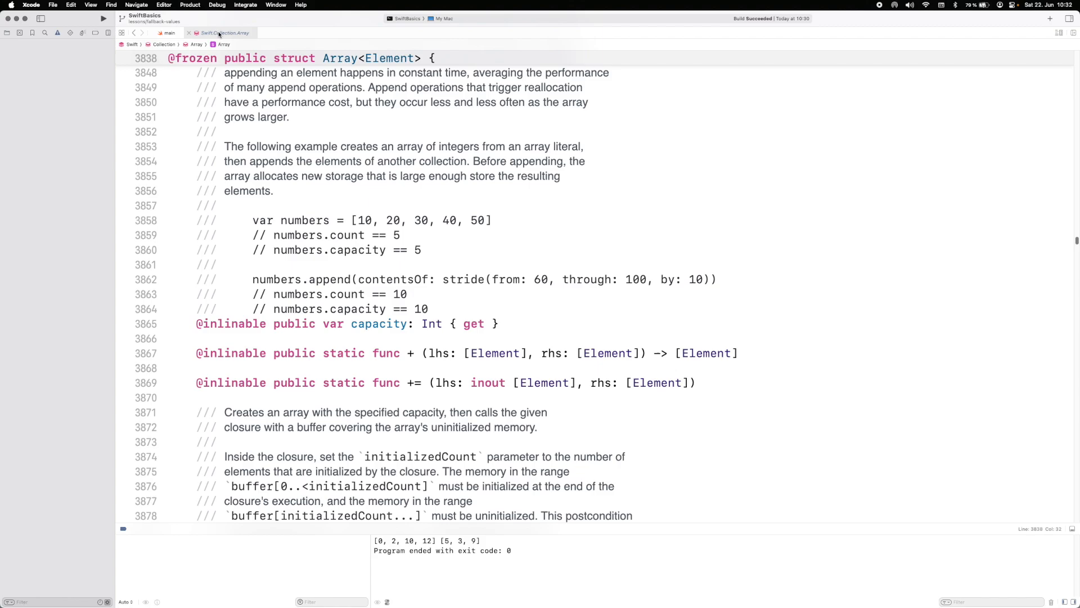
{"action": "left_click", "coordinate": [170, 33]}
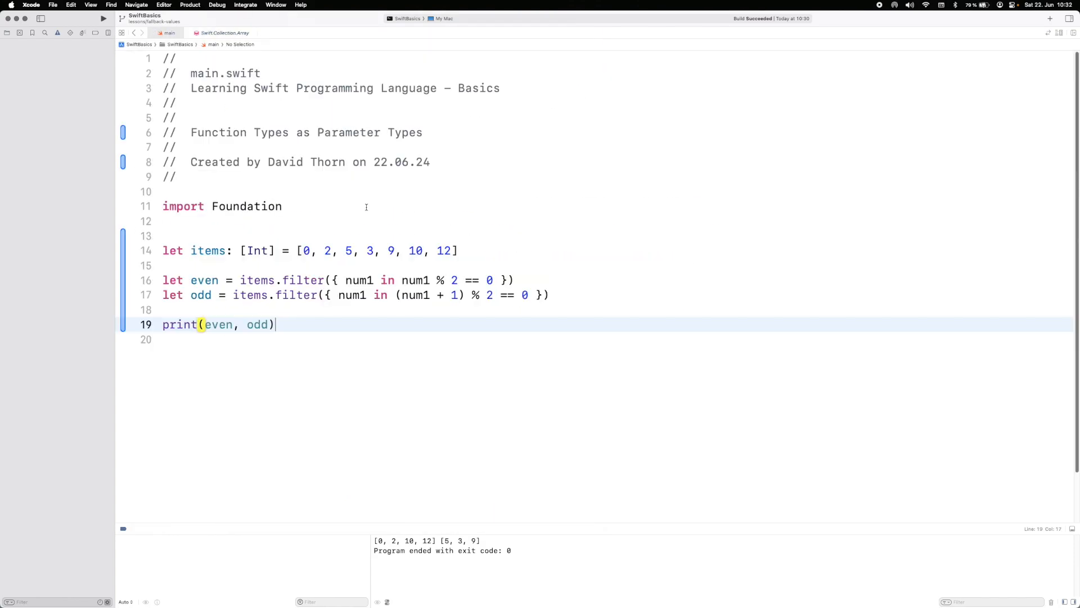
- Start an items.filter line and begin declaring the closure constant typed (Int) -> Bool
{"action": "key", "text": "enter"}
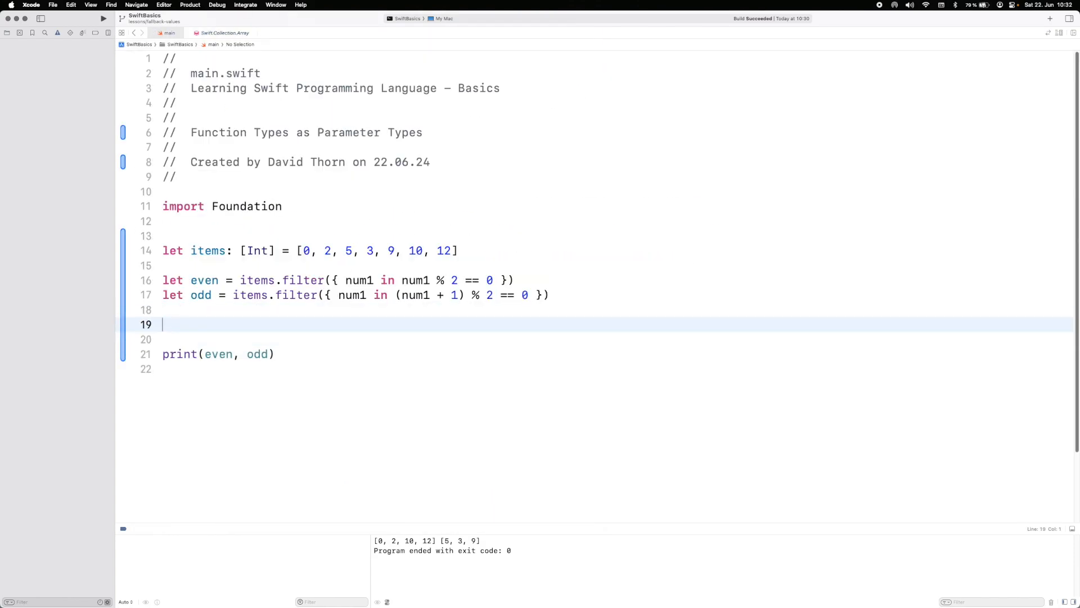
{"action": "type", "text": "items."}
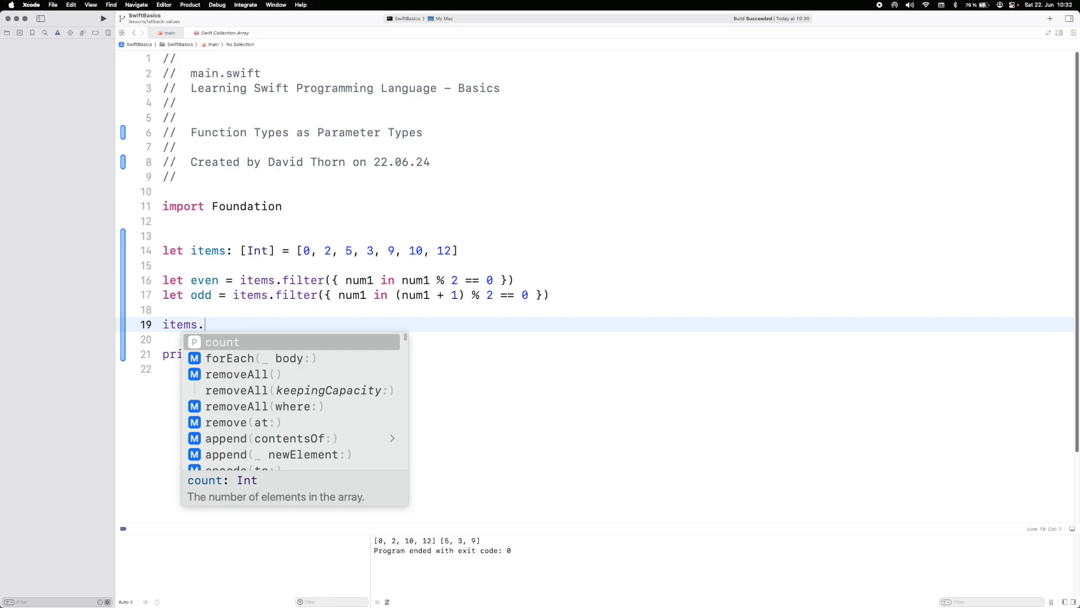
{"action": "type", "text": "filter"}
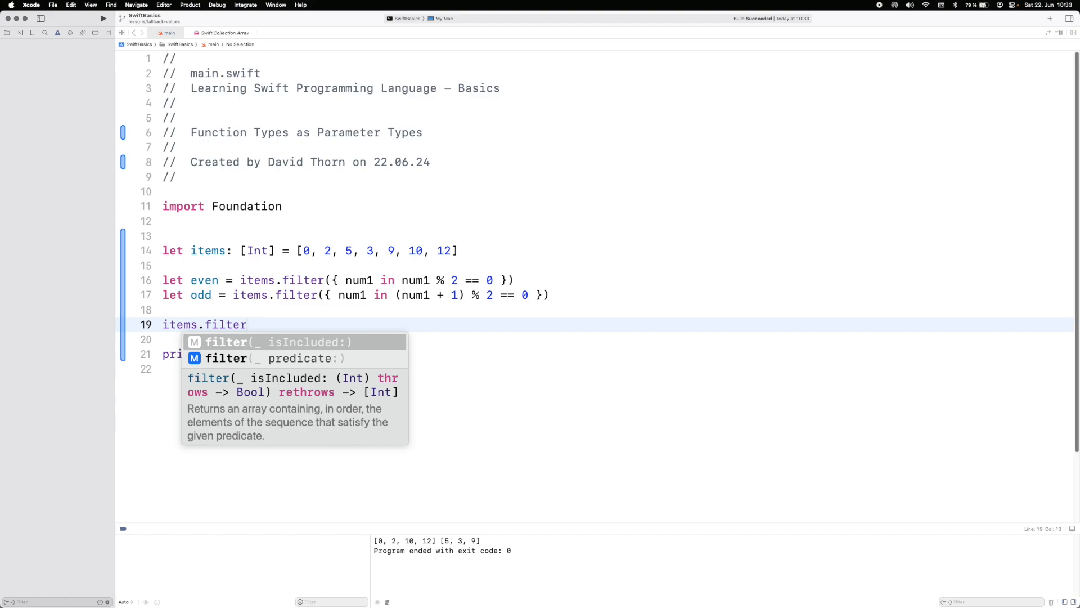
{"action": "mouse_move", "coordinate": [242, 327]}
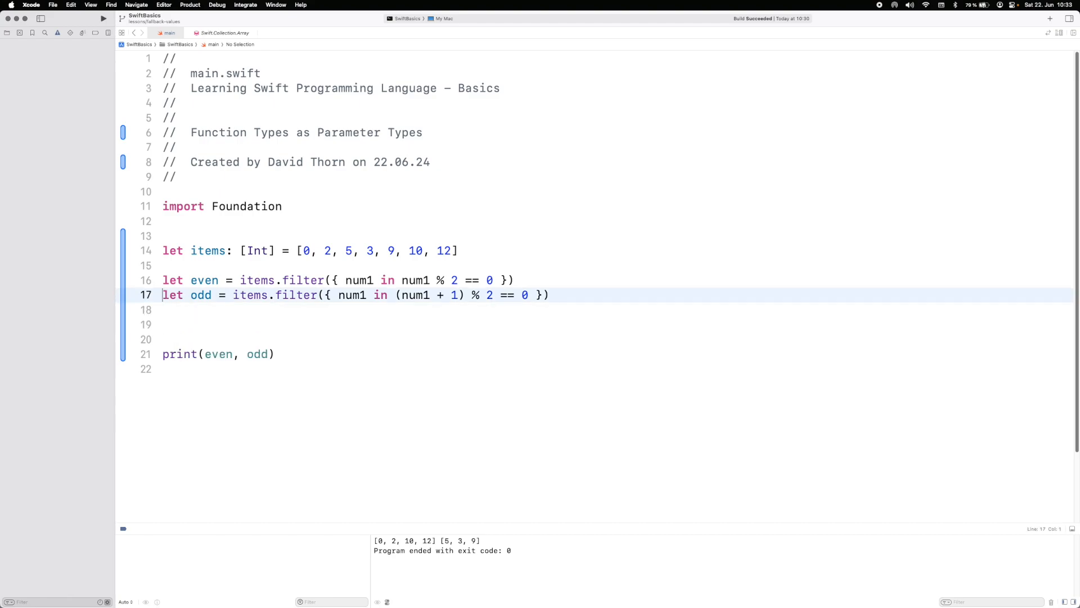
{"action": "type", "text": "let functionType: ("}
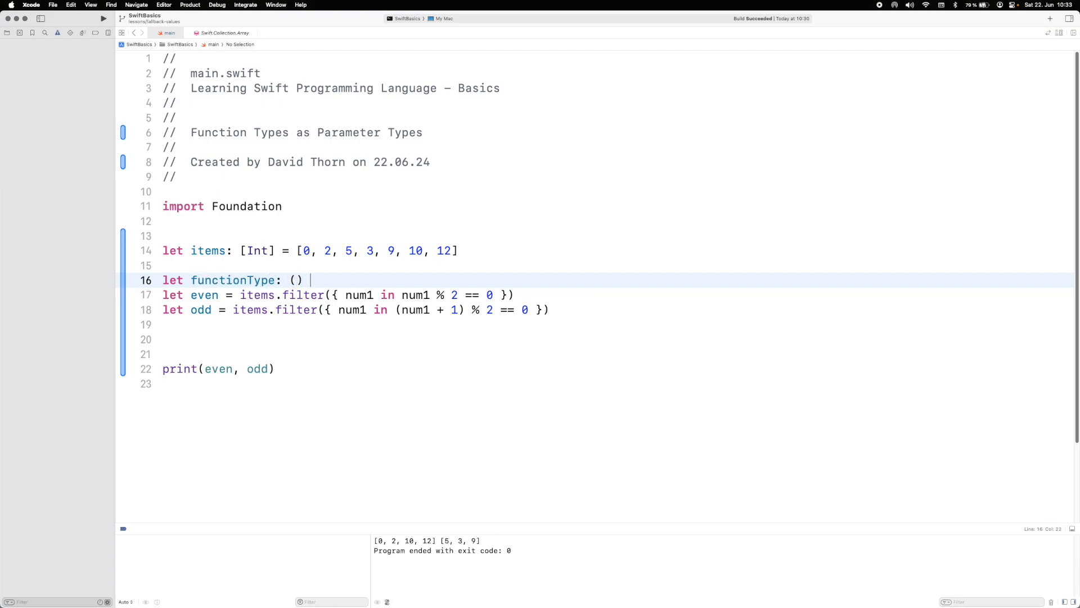
{"action": "type", "text": "-> Bool"}
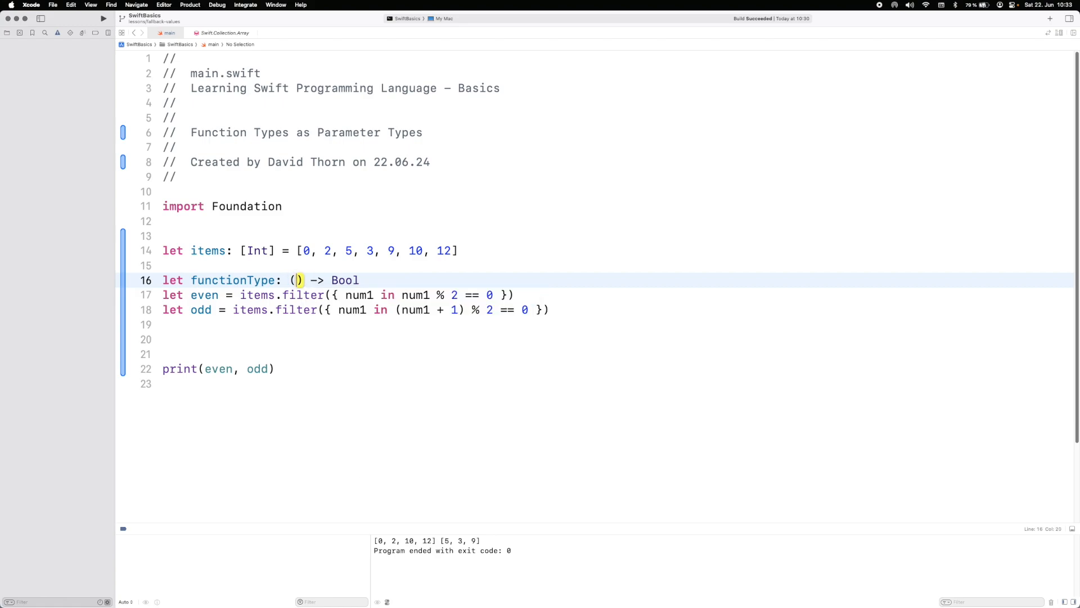
{"action": "type", "text": "Int"}
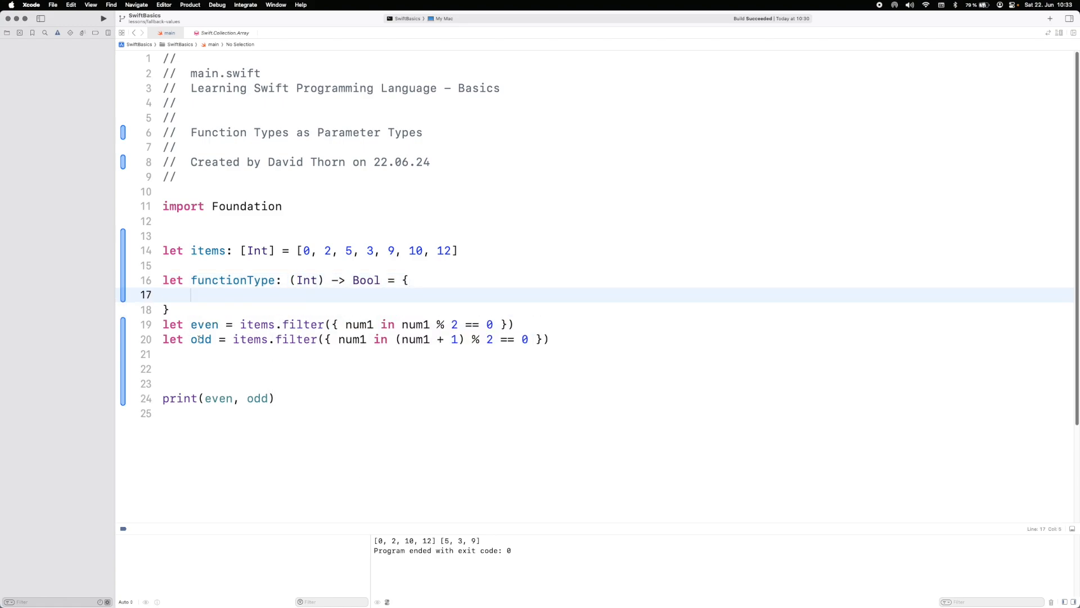
- Complete evenFunctionType as { num1 in num1 % 2 == 0 } taking parameter num1
{"action": "type", "text": "num"}
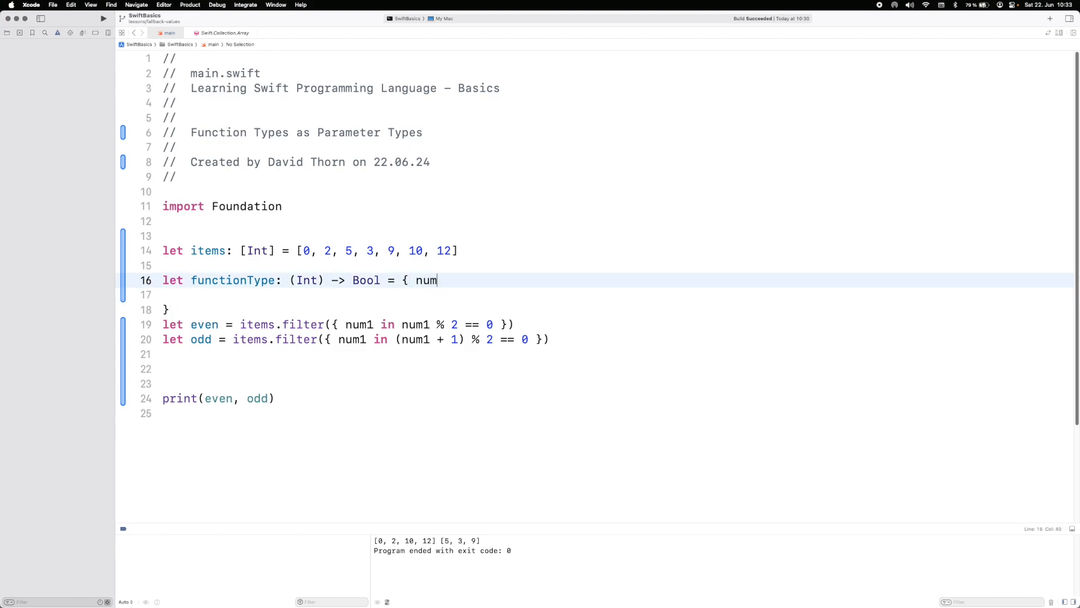
{"action": "type", "text": "1 in num1 % 2 == 0 }"}
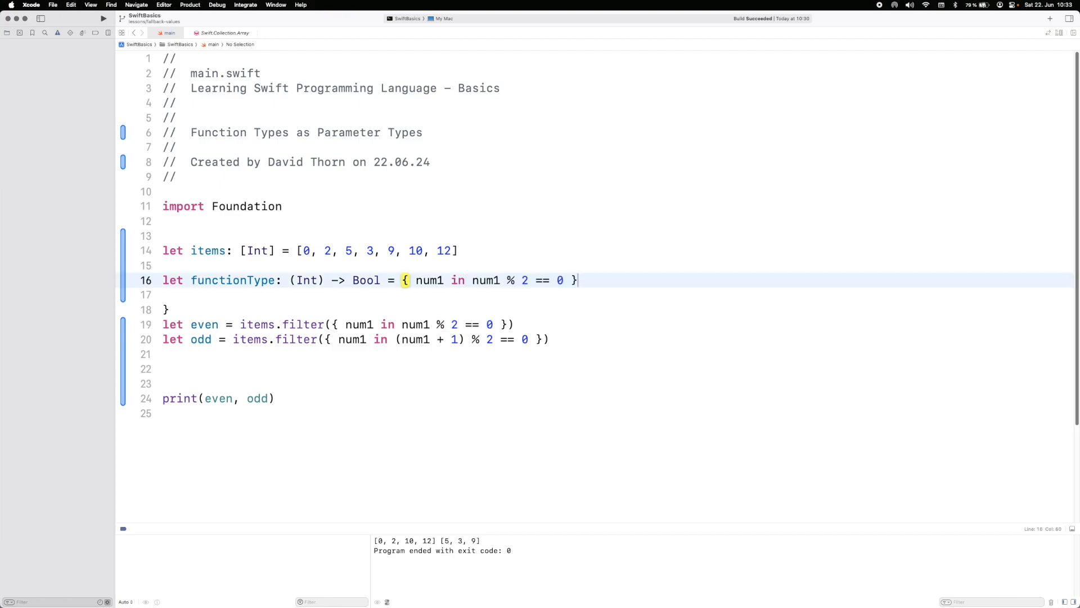
{"action": "type", "text": "e"}
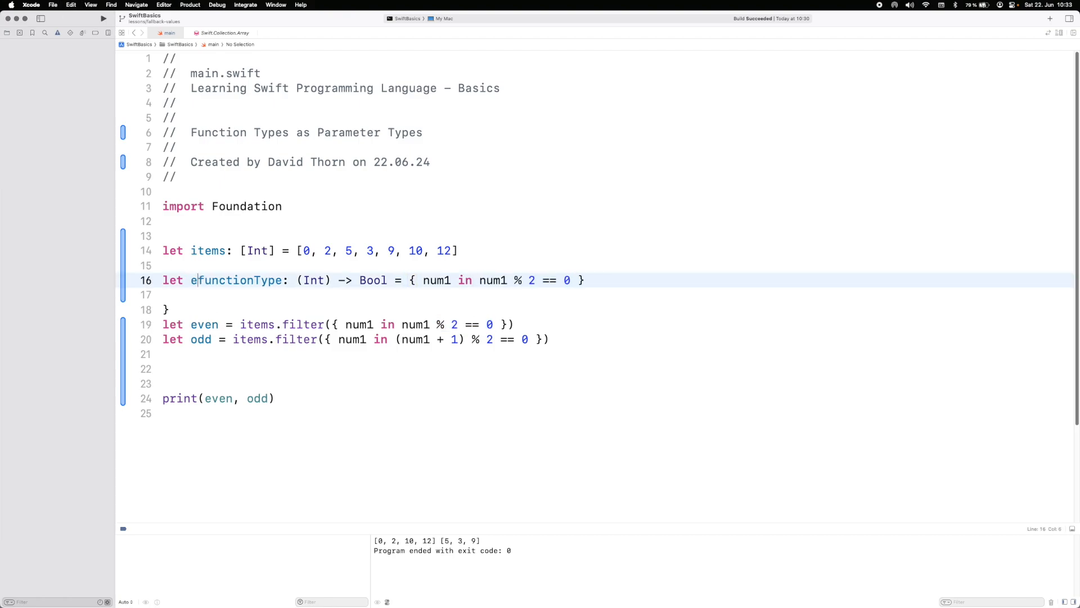
{"action": "type", "text": "venF"}
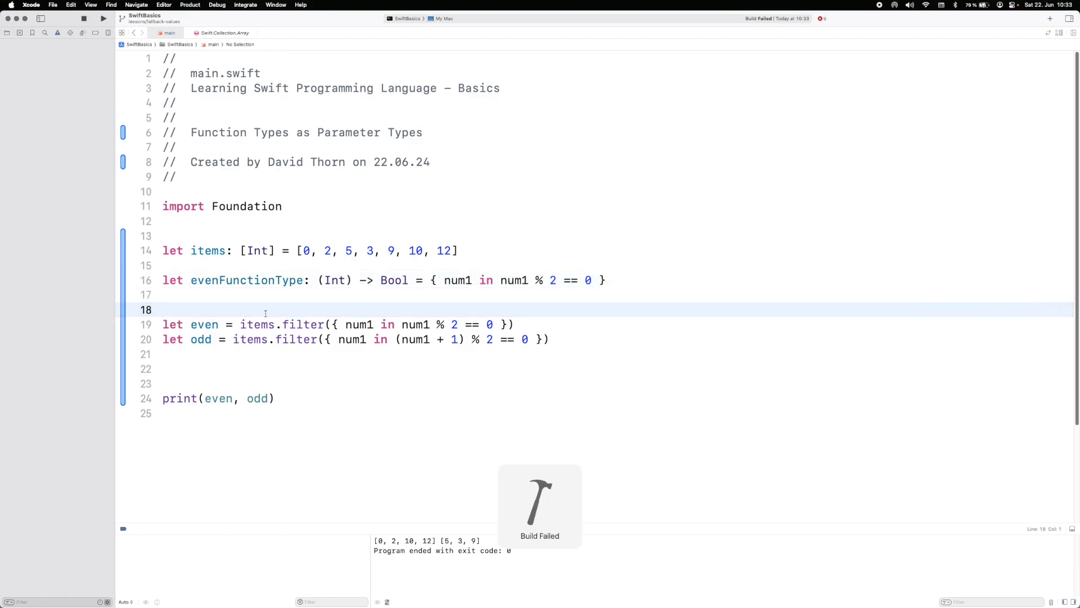
{"action": "left_click", "coordinate": [103, 18]}
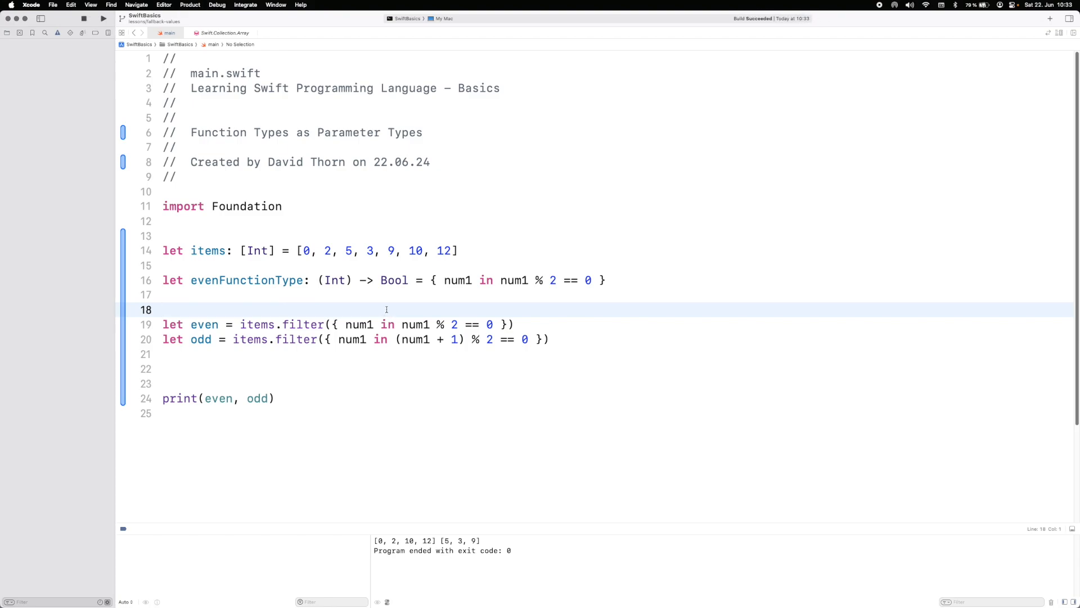
- Select the even filter's inline closure so it can be replaced by evenFunctionType
{"action": "double_click", "coordinate": [246, 281]}
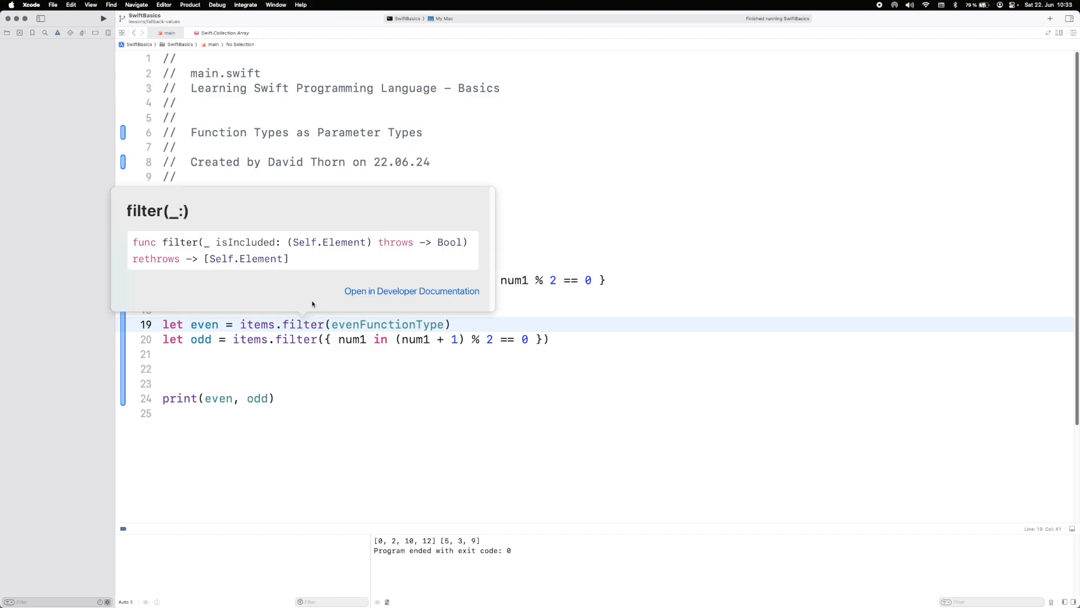
{"action": "mouse_move", "coordinate": [247, 247]}
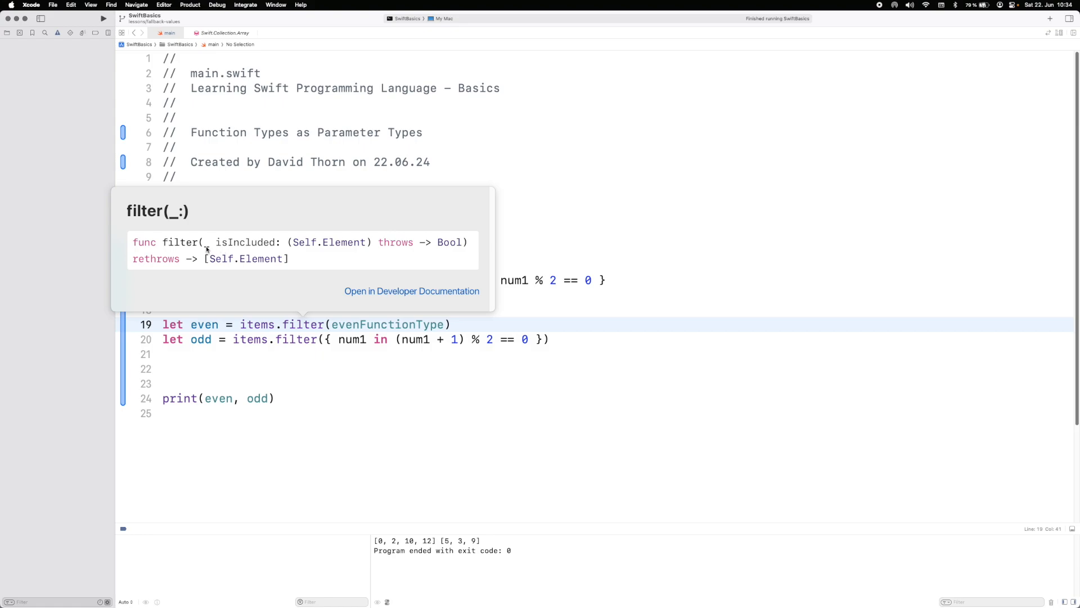
{"action": "mouse_move", "coordinate": [209, 248]}
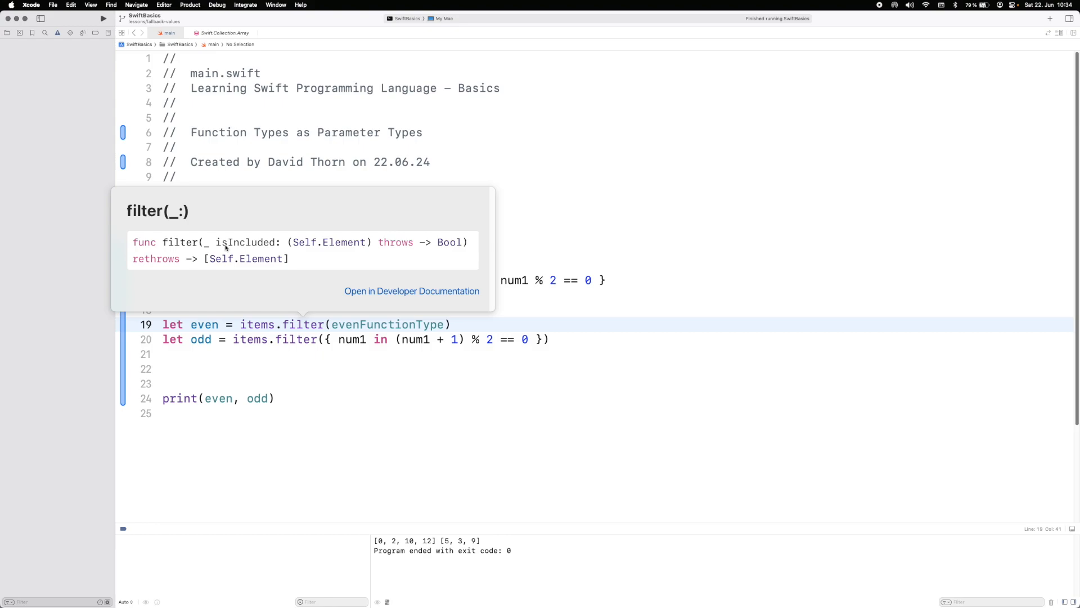
{"action": "mouse_move", "coordinate": [296, 250]}
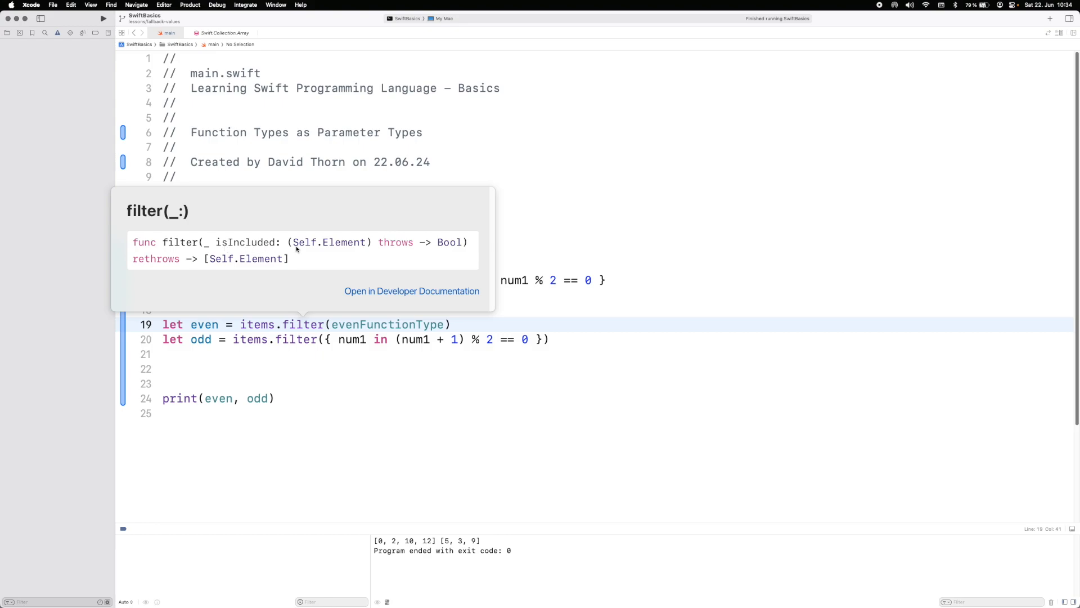
{"action": "mouse_move", "coordinate": [323, 244]}
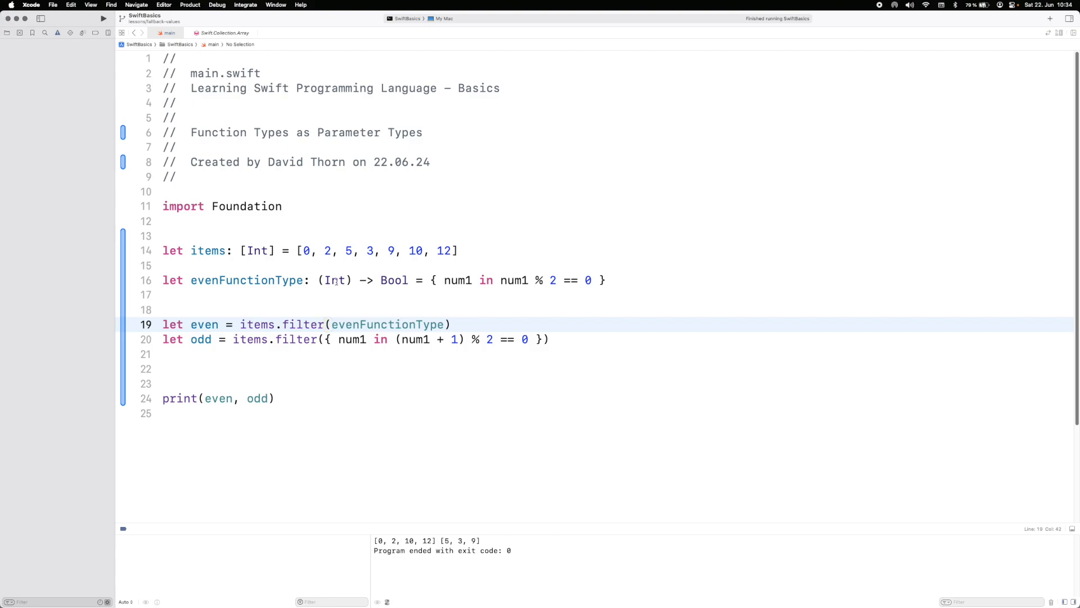
{"action": "double_click", "coordinate": [394, 280]}
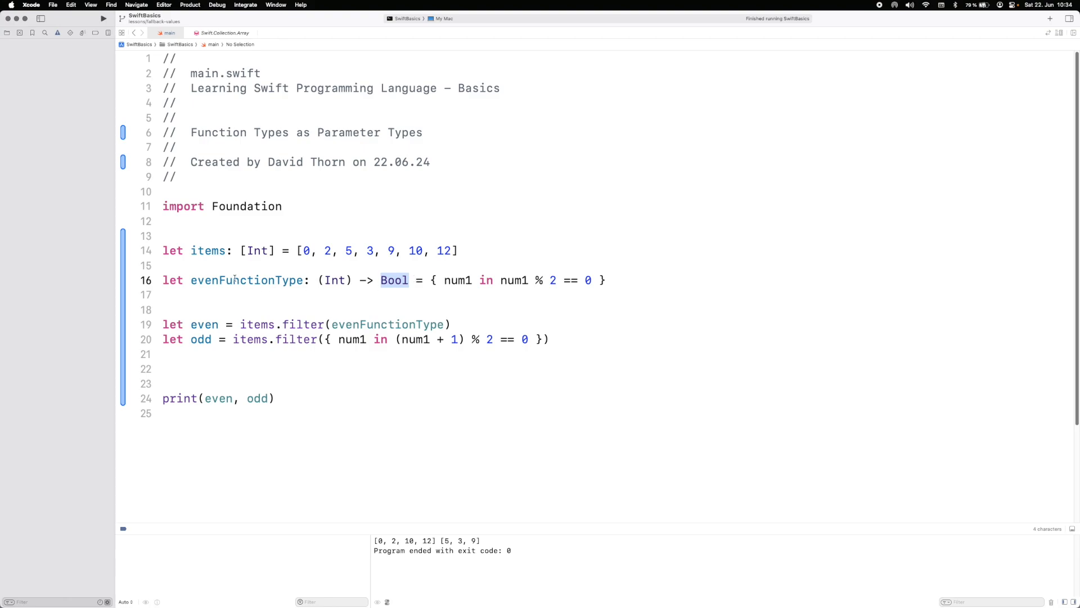
{"action": "mouse_move", "coordinate": [271, 283]}
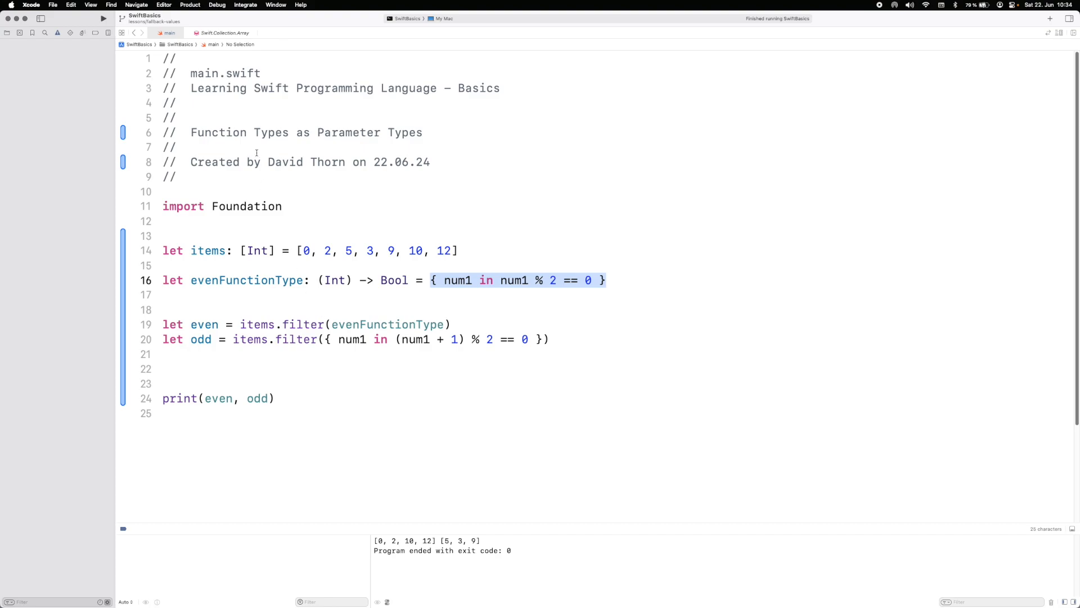
{"action": "mouse_move", "coordinate": [477, 284]}
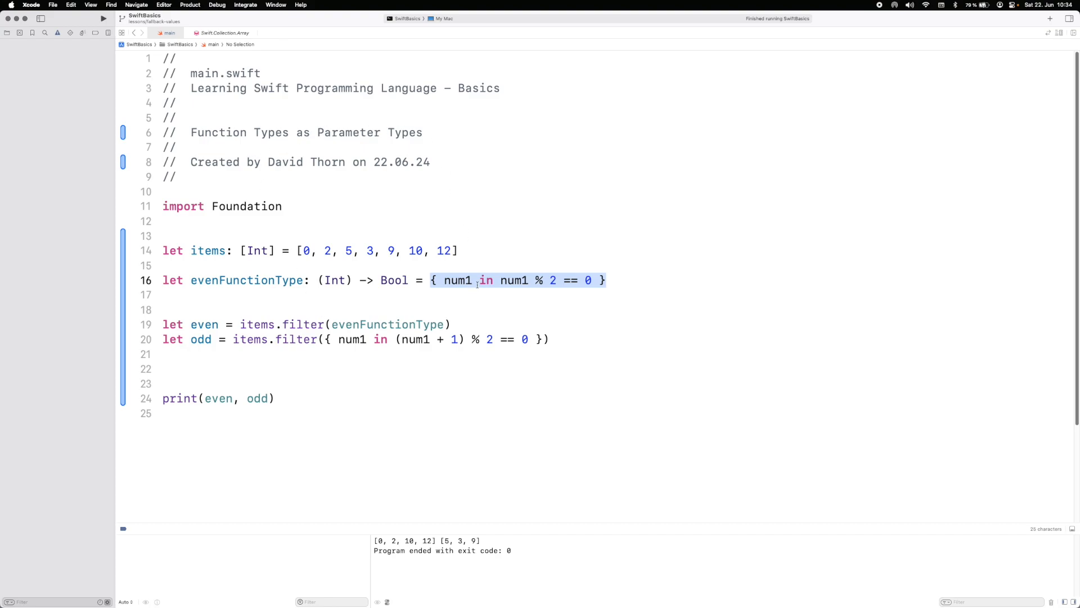